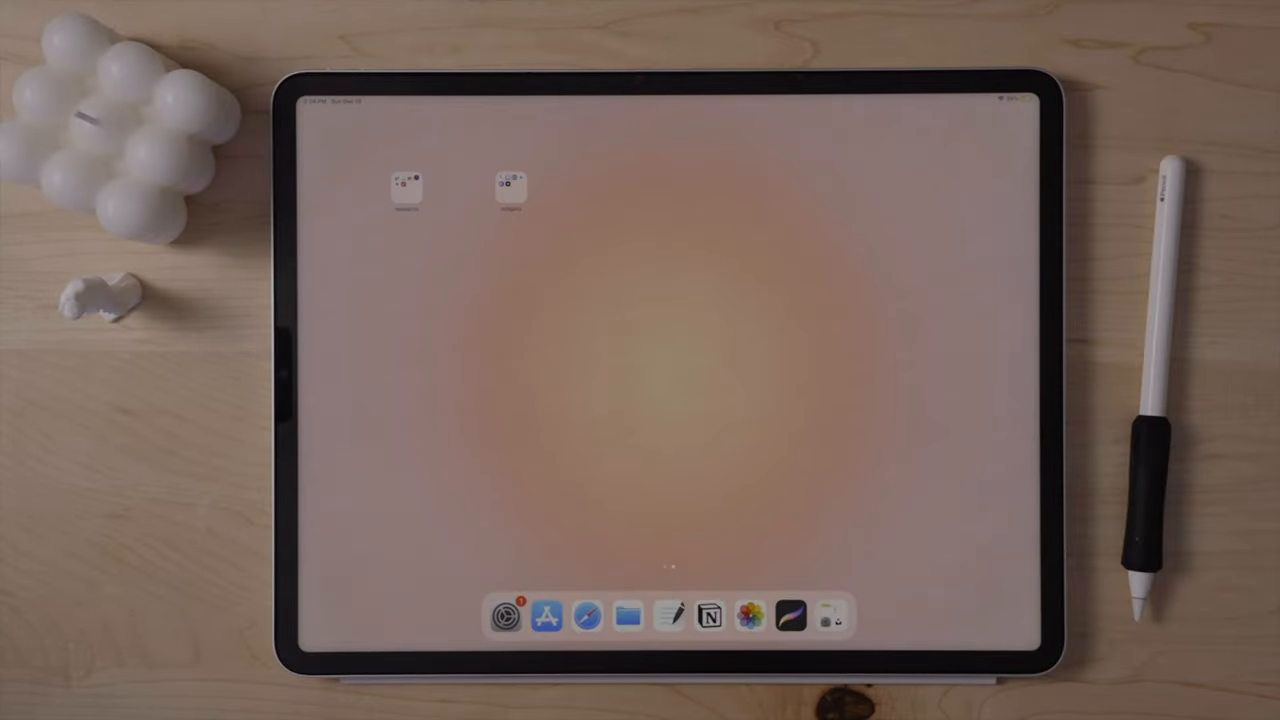
Swipe to the widget page and show the clock, calendar and Notion widgets
{"action": "left_click", "coordinate": [406, 190]}
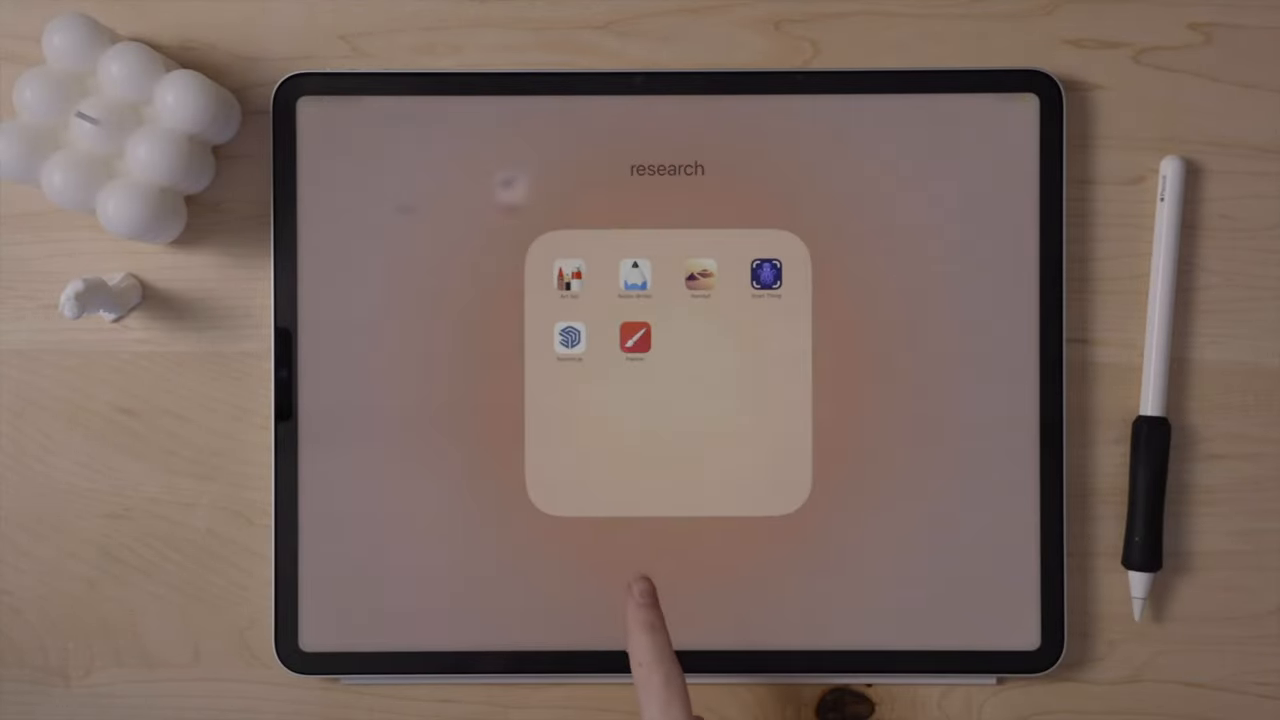
{"action": "scroll", "scroll_direction": "left", "scroll_amount": 3}
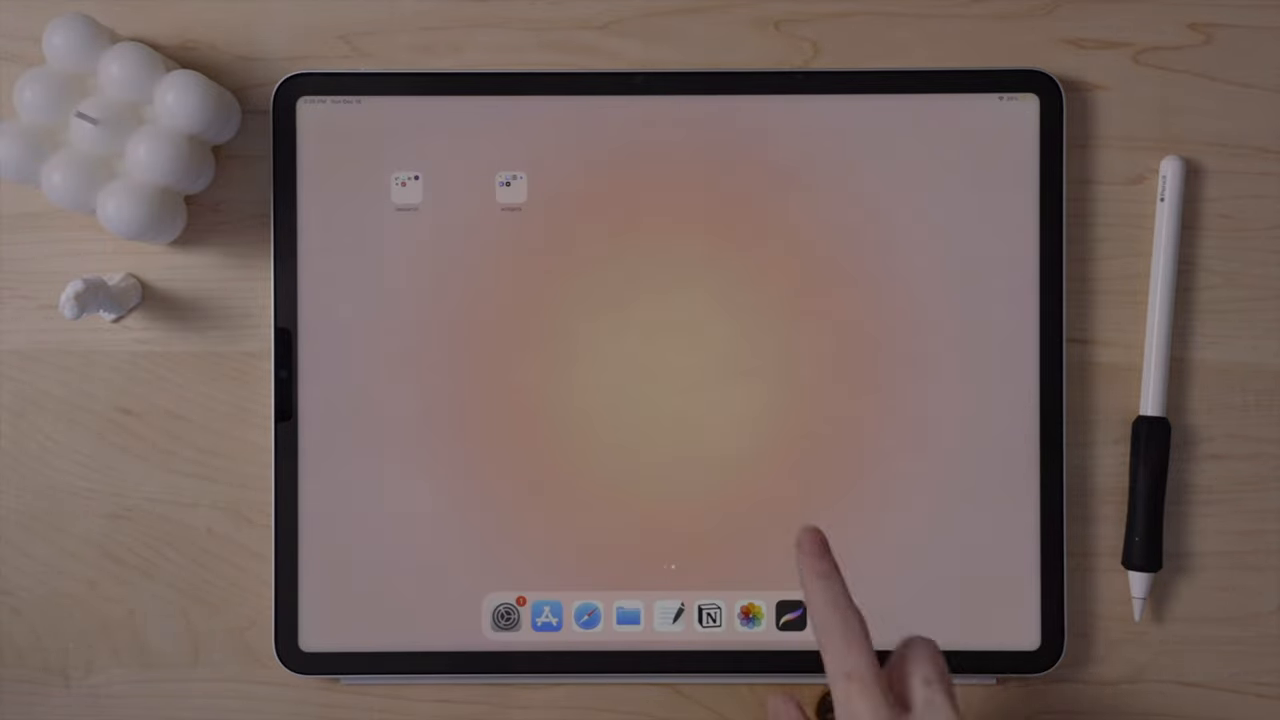
{"action": "scroll", "scroll_direction": "left", "scroll_amount": 3}
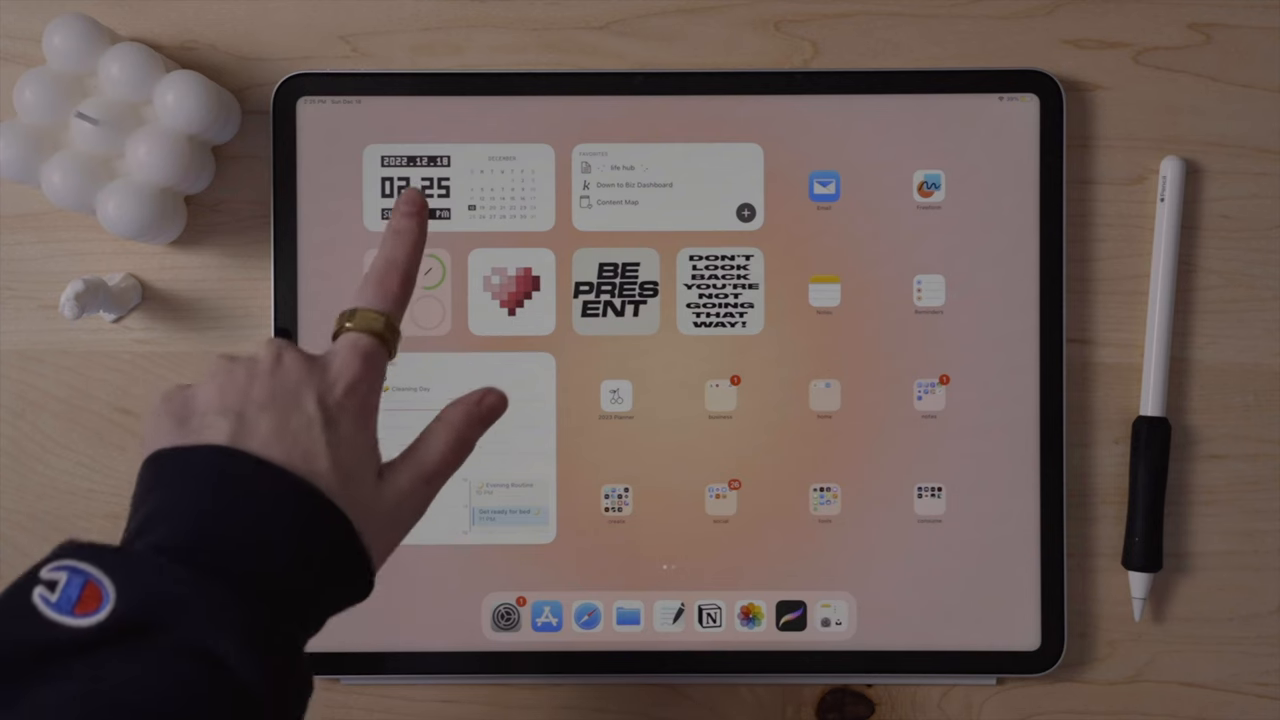
{"action": "left_click", "coordinate": [410, 280]}
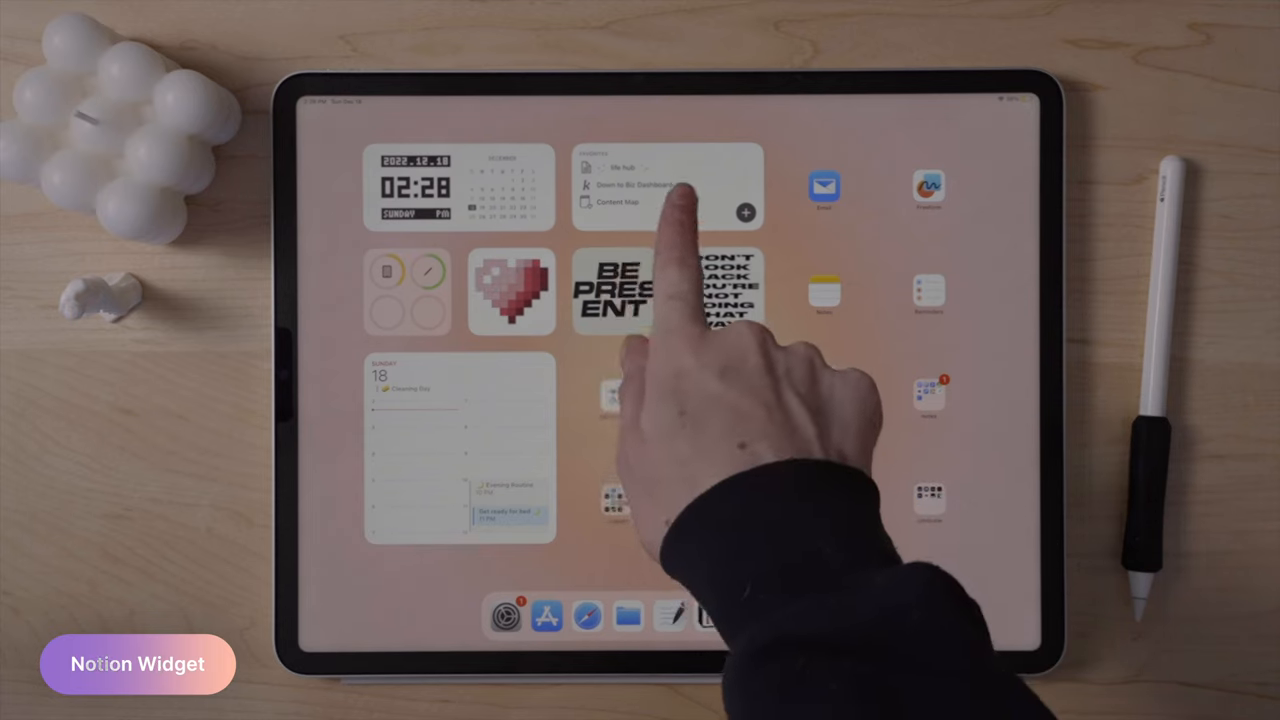
{"action": "left_click", "coordinate": [620, 202]}
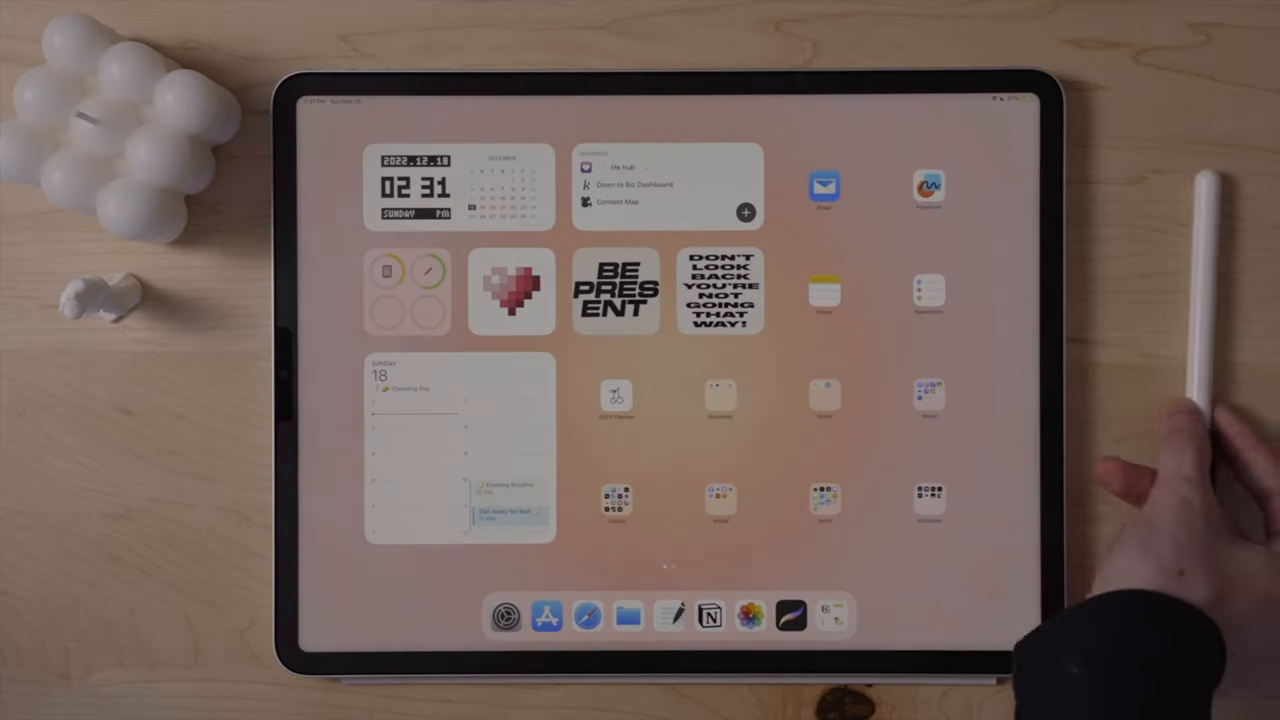
{"action": "mouse_move", "coordinate": [1150, 450]}
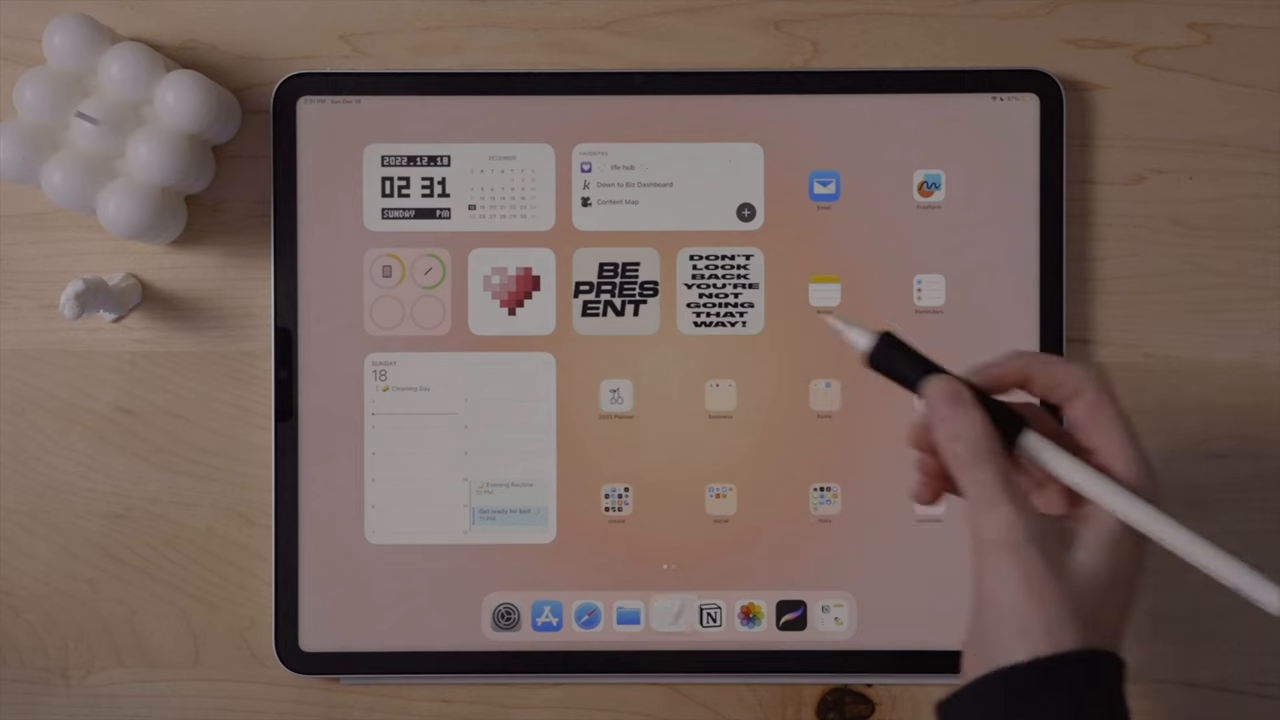
{"action": "left_click", "coordinate": [616, 400]}
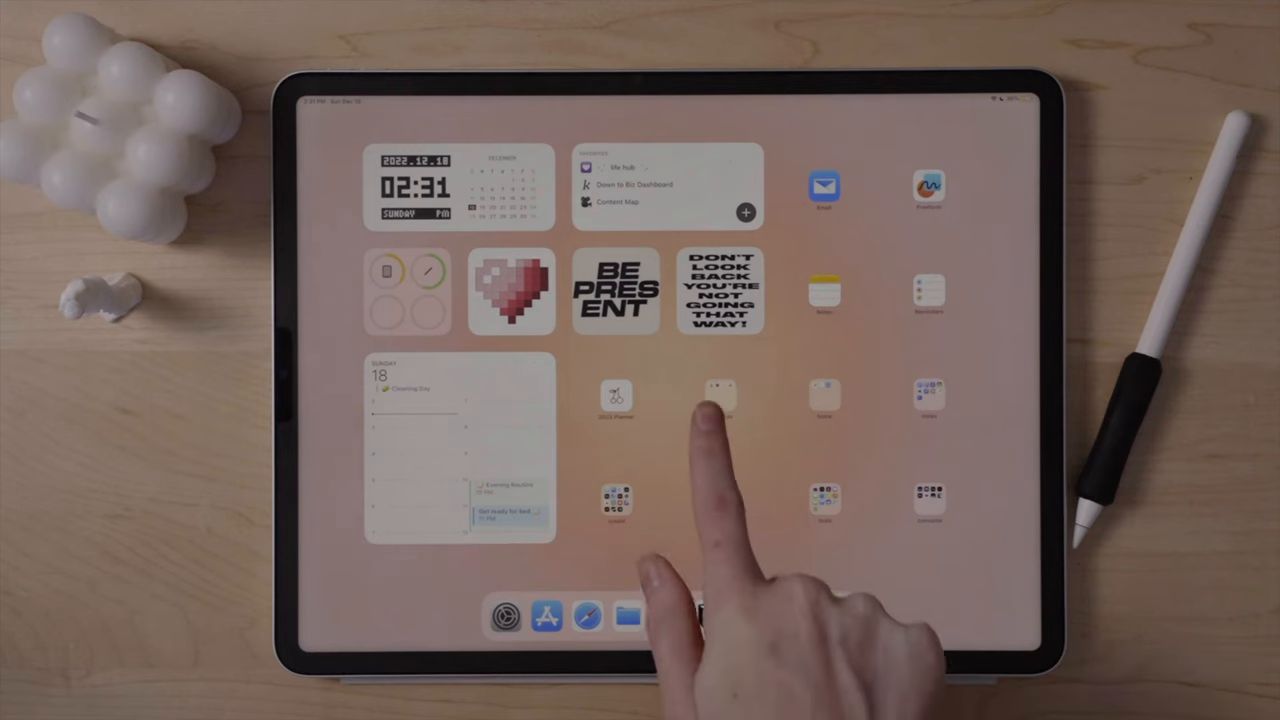
{"action": "left_click", "coordinate": [720, 400]}
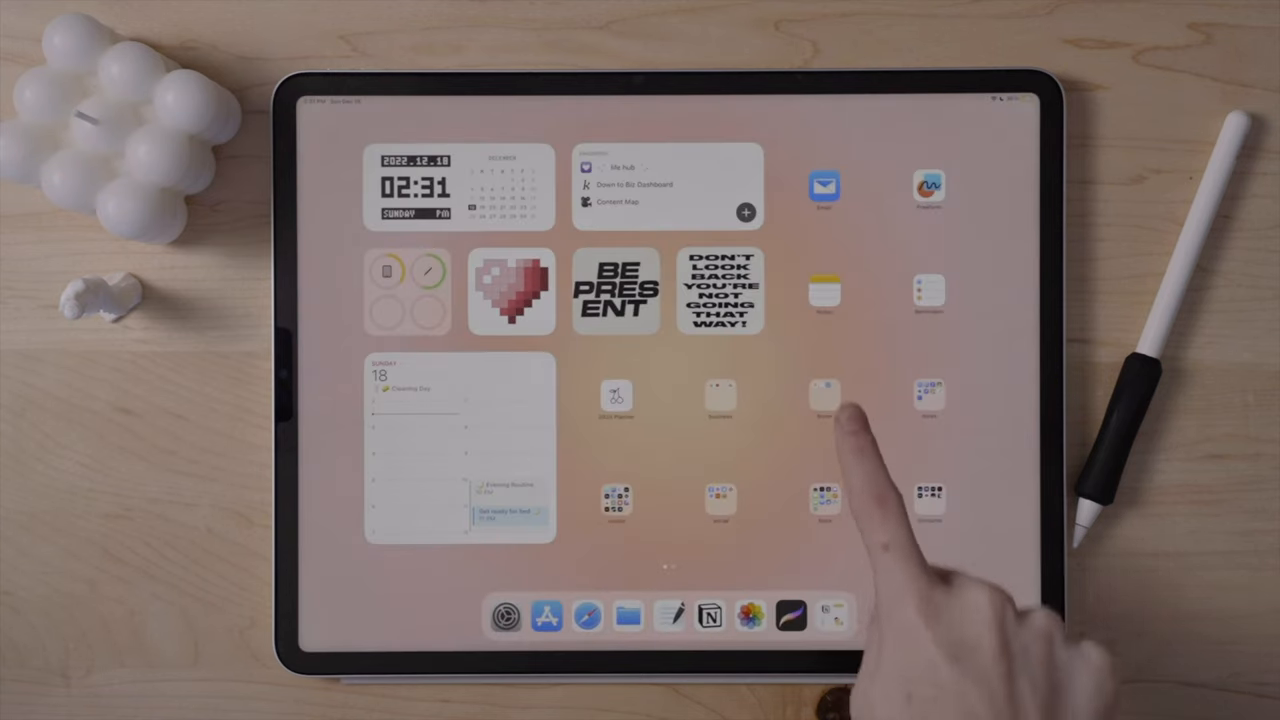
Launch Philips Hue from the home folder and scroll its rooms list
{"action": "left_click", "coordinate": [824, 400]}
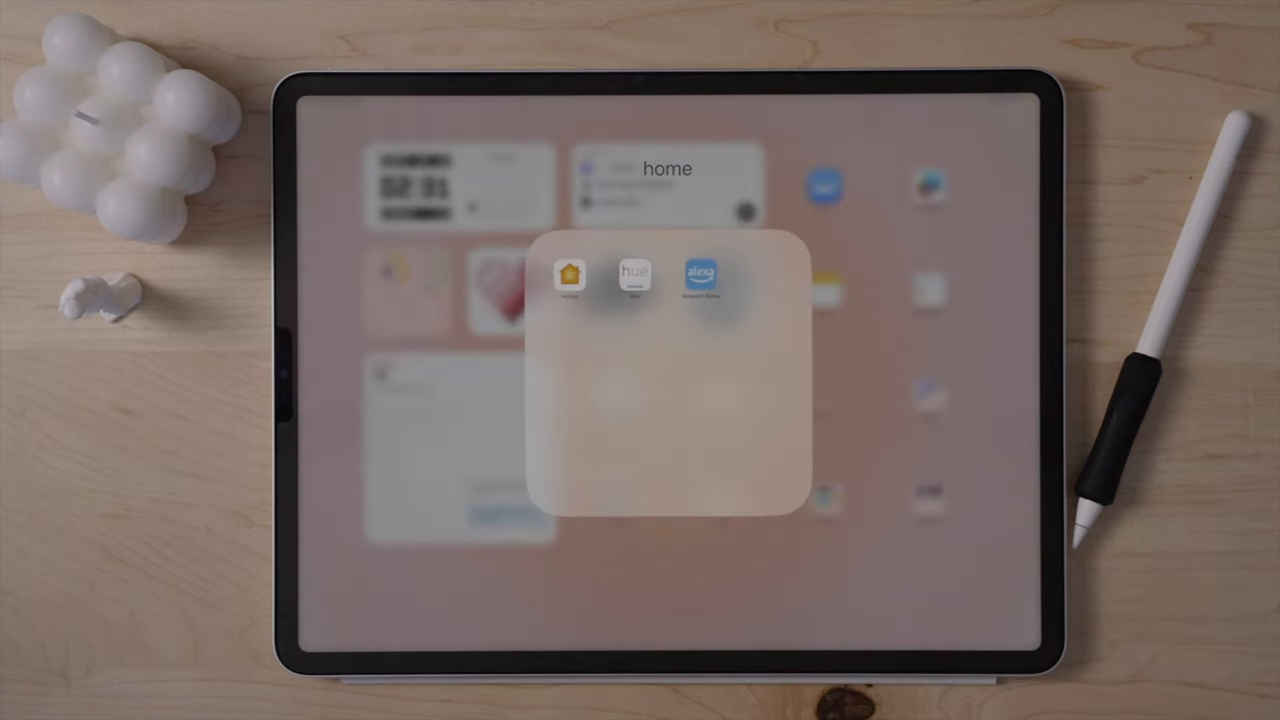
{"action": "left_click", "coordinate": [634, 278]}
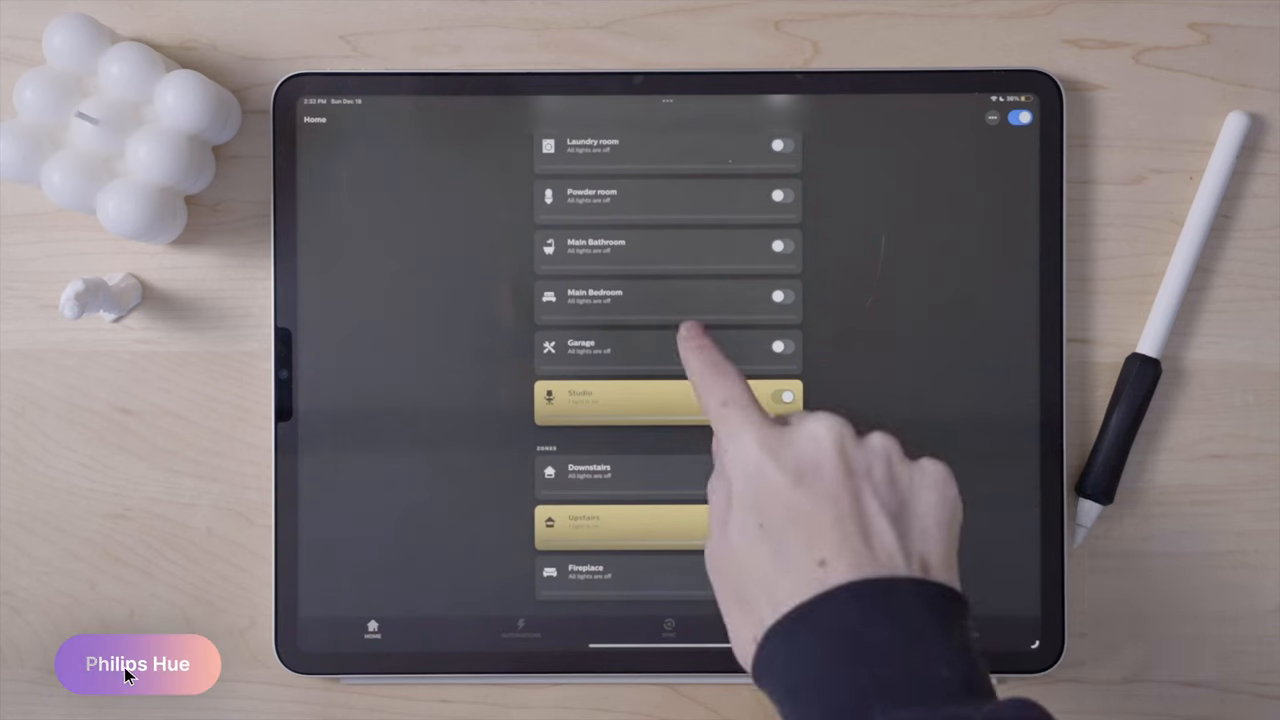
{"action": "scroll", "scroll_direction": "up", "scroll_amount": 3}
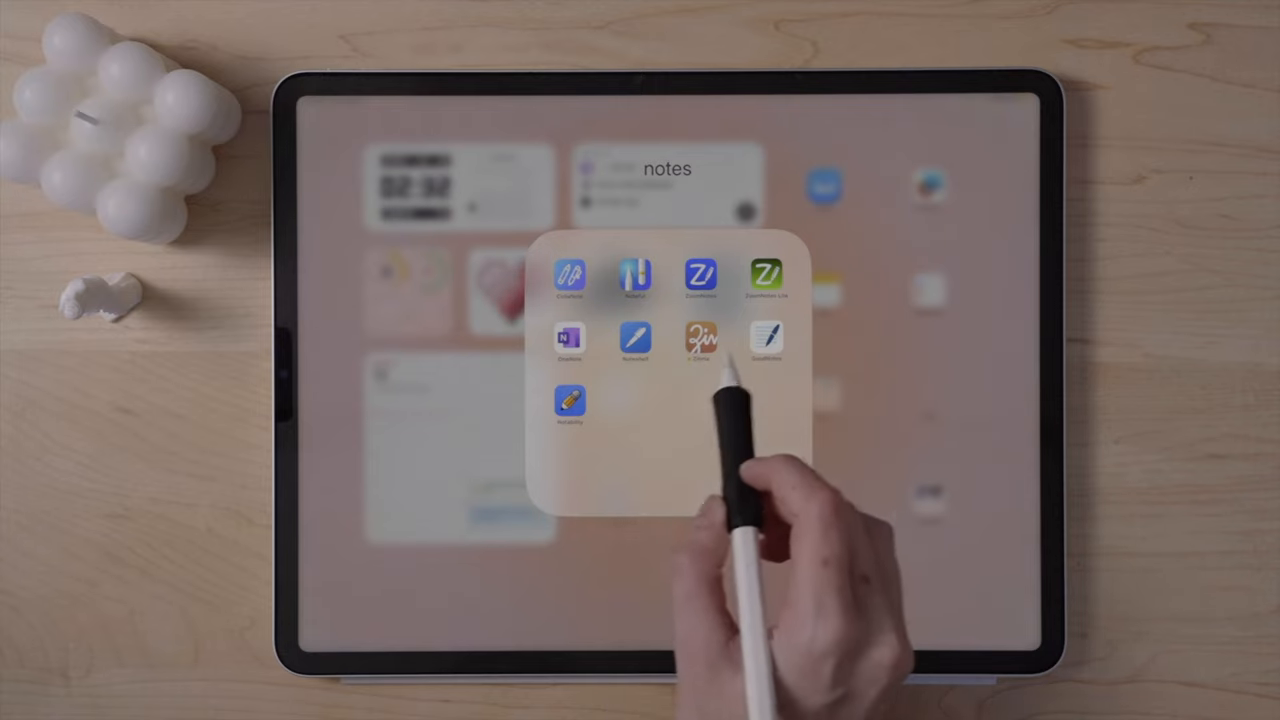
{"action": "mouse_move", "coordinate": [1150, 450]}
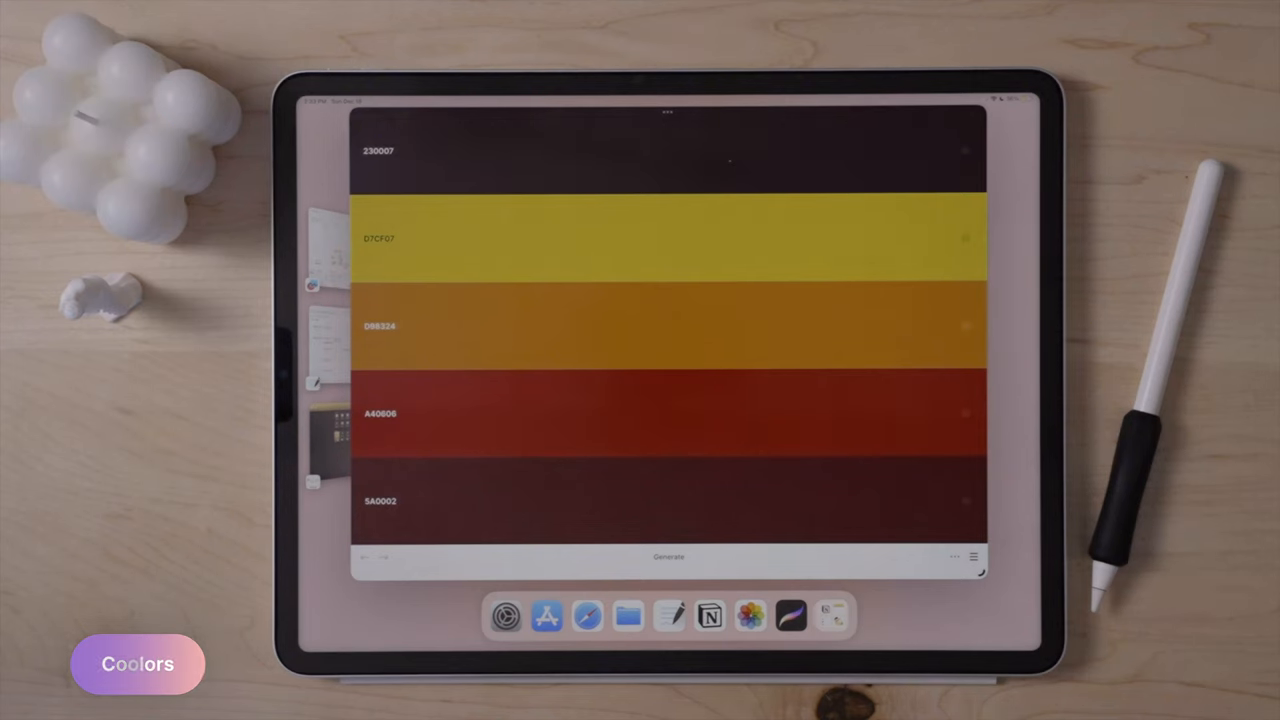
Generate a new Coolors palette, view its actions, then go to the create folder
{"action": "left_click", "coordinate": [668, 556]}
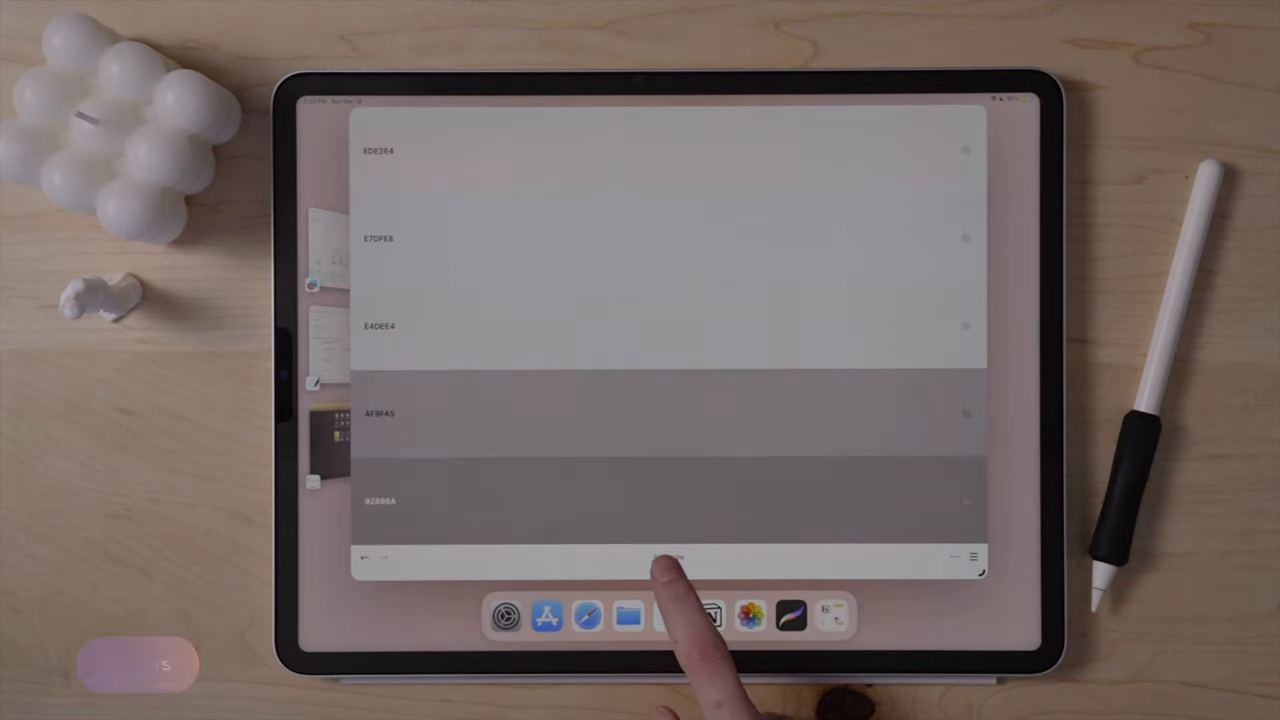
{"action": "left_click", "coordinate": [668, 556]}
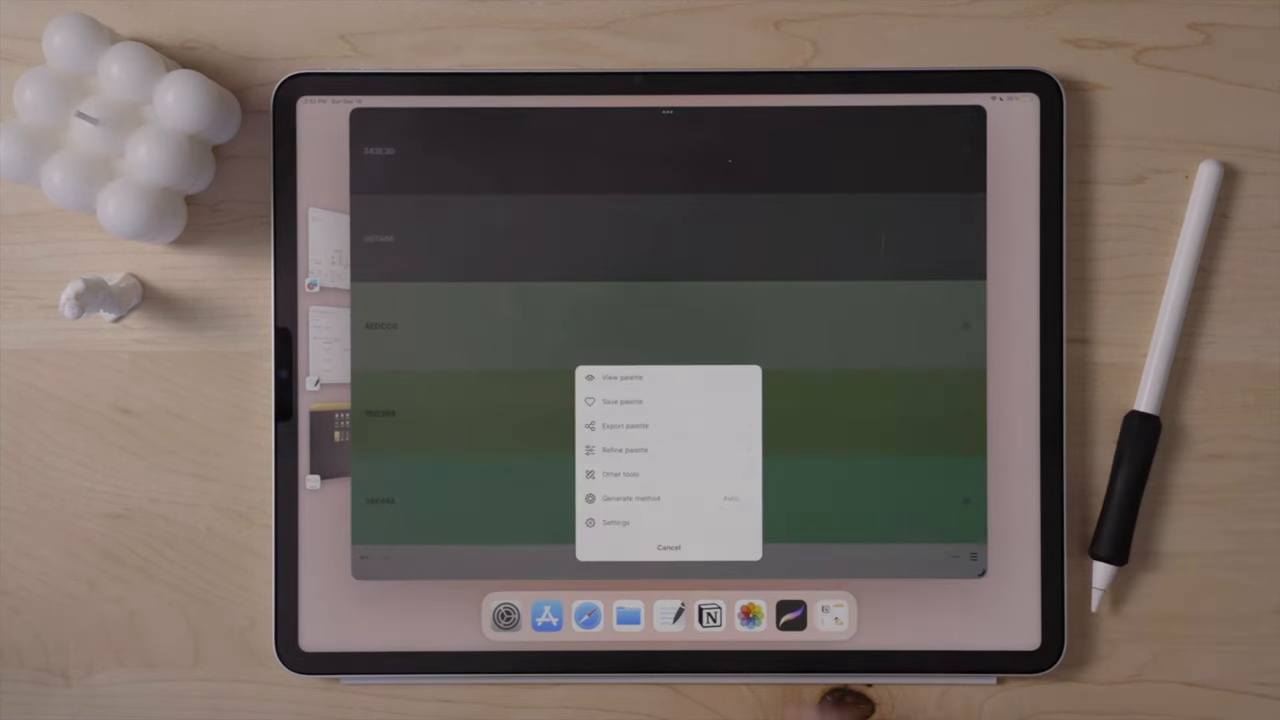
{"action": "left_click", "coordinate": [624, 424]}
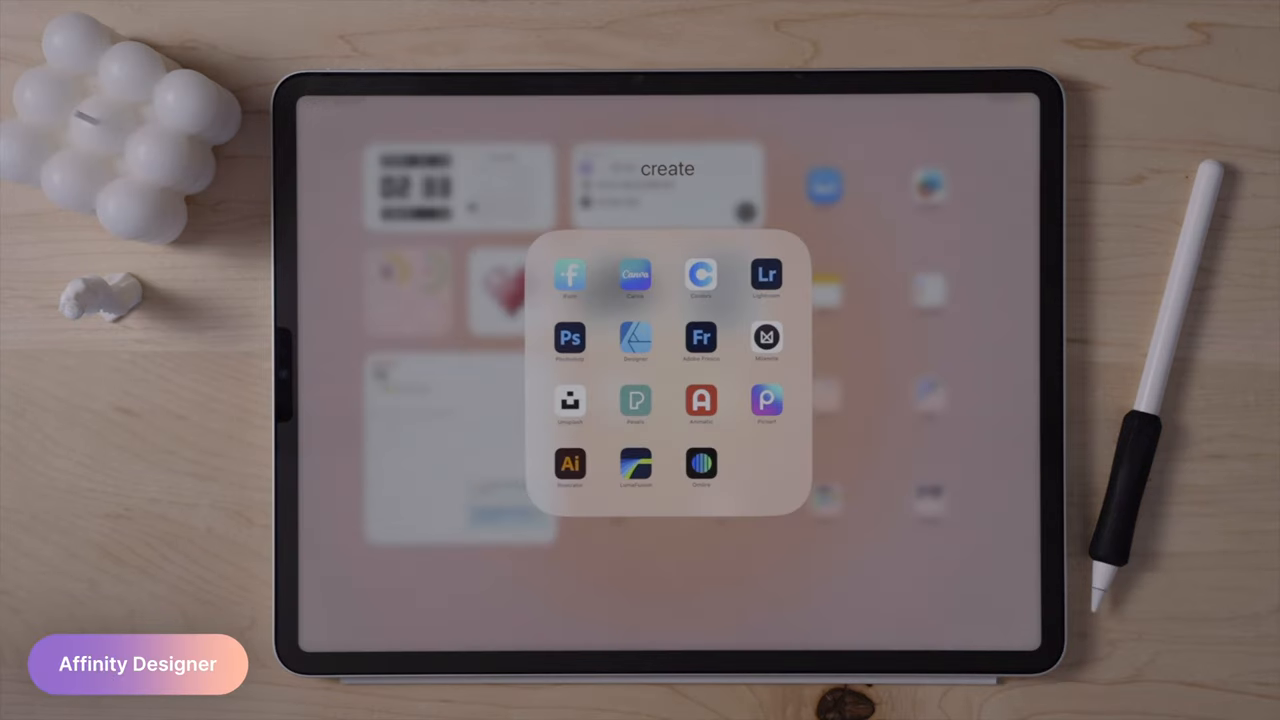
Show Affinity Designer in the create folder, then launch Adobe Fresco
{"action": "left_click", "coordinate": [636, 336]}
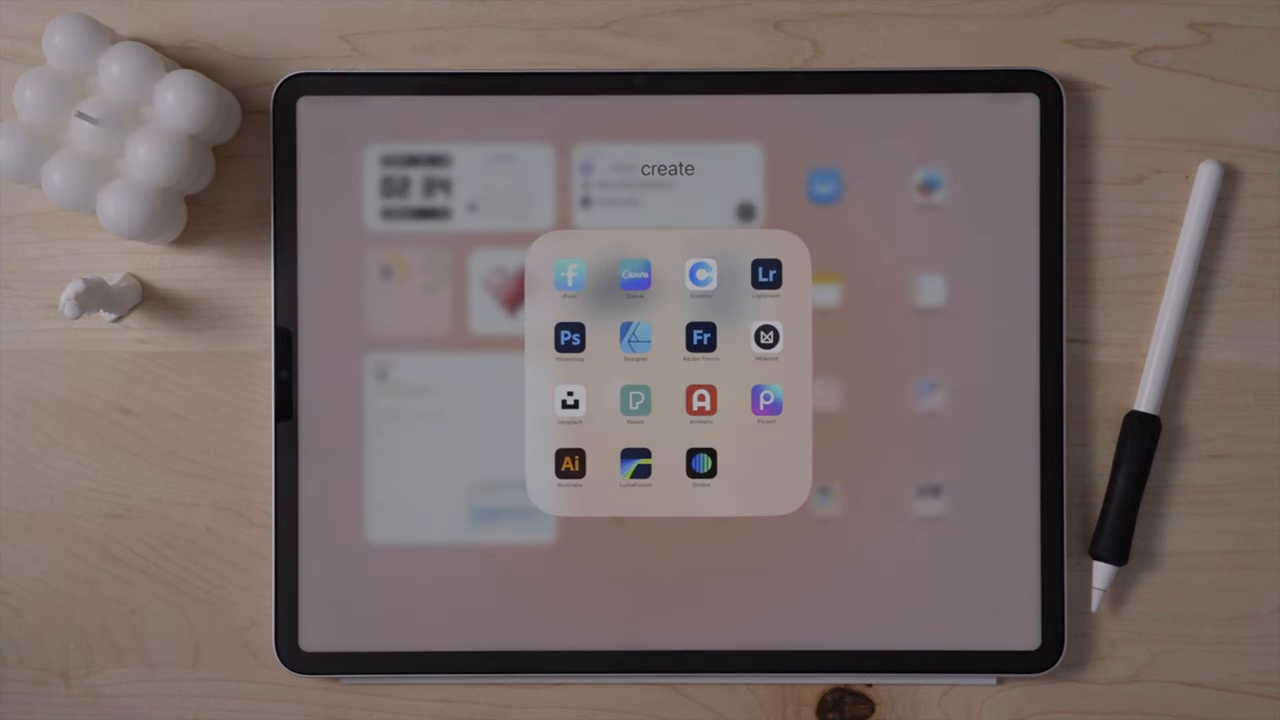
{"action": "left_click", "coordinate": [700, 336]}
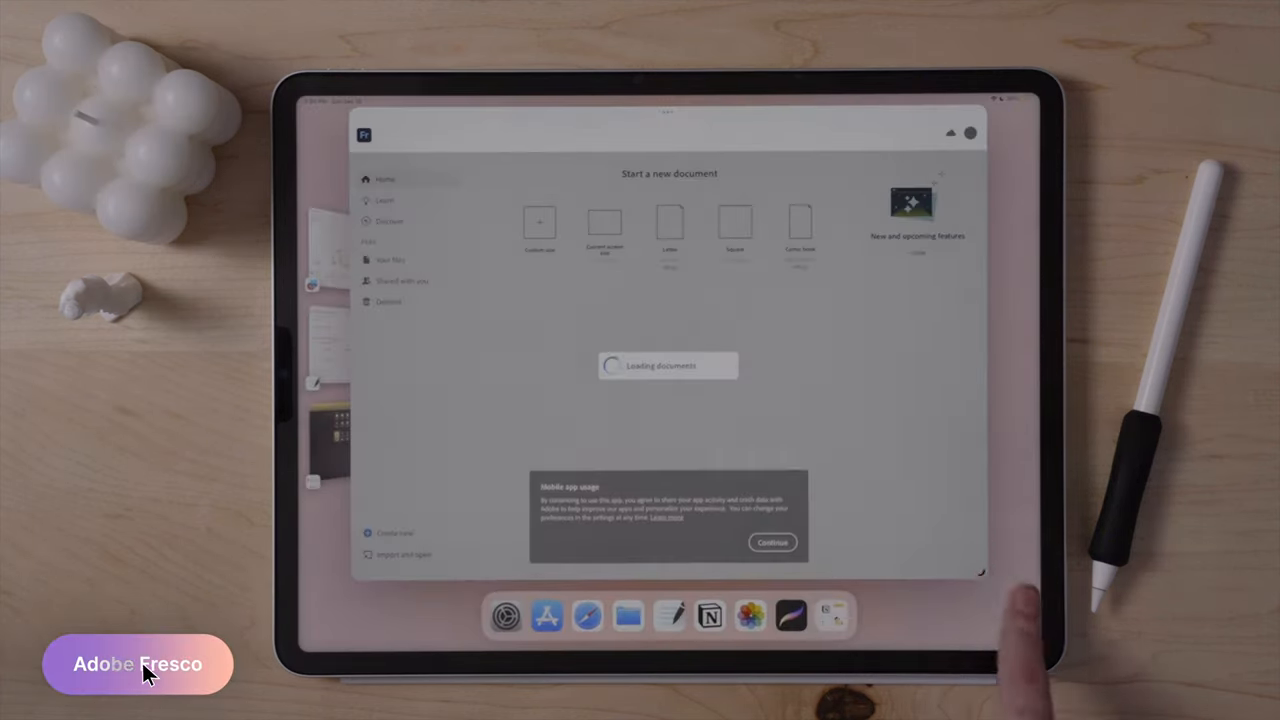
Leave Adobe Fresco's start screen for the Our Bedroom moodboard
{"action": "left_click", "coordinate": [772, 542]}
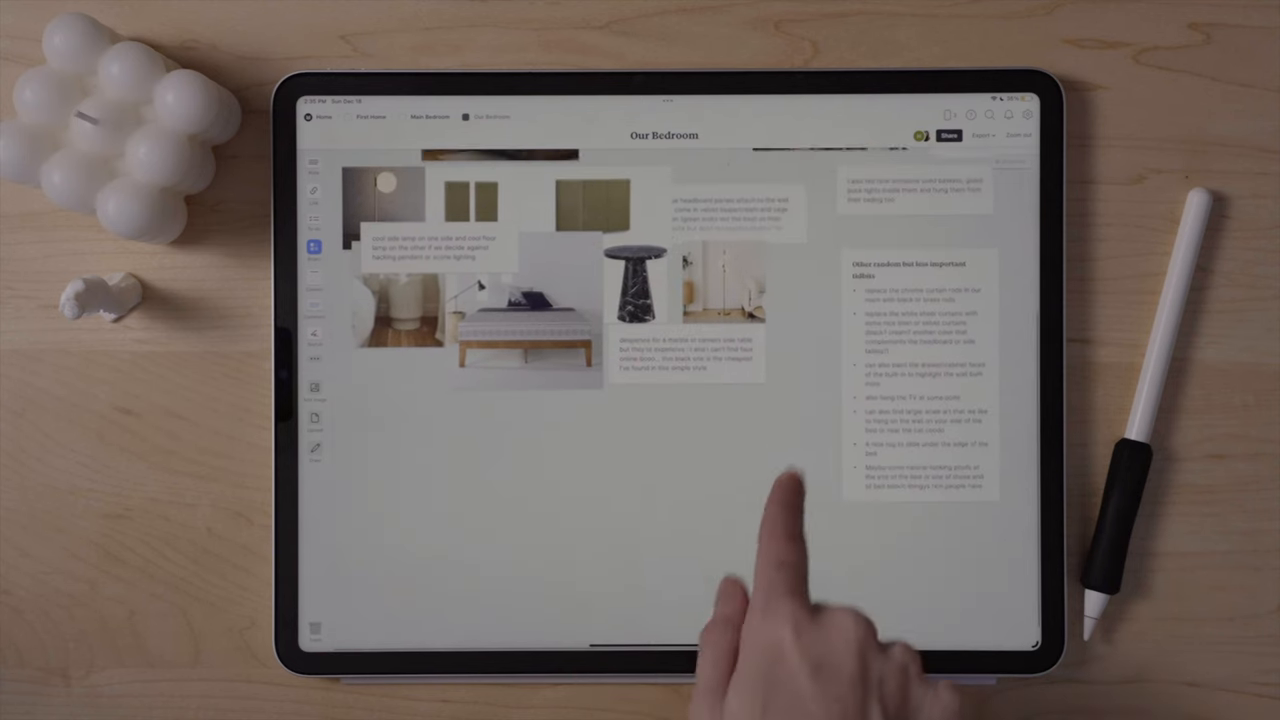
Pan over the Our Bedroom moodboard, then return to the home screen
{"action": "scroll", "scroll_direction": "up", "scroll_amount": 3}
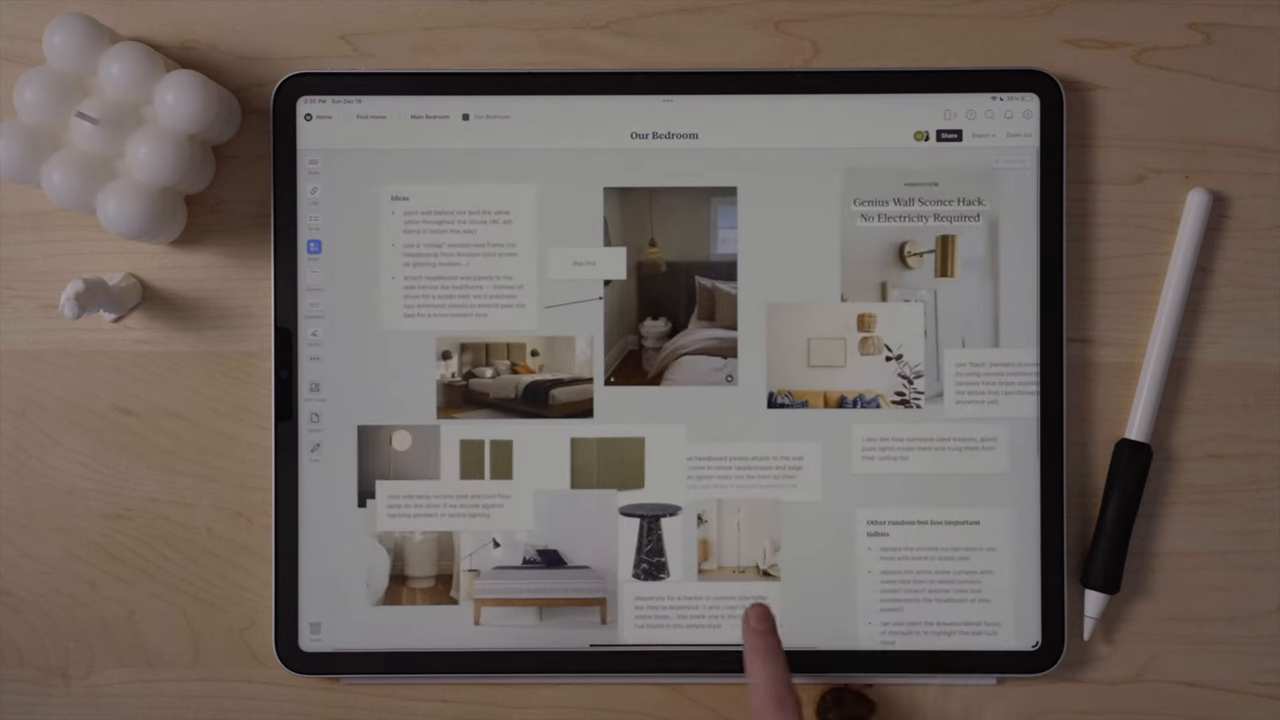
{"action": "left_click", "coordinate": [428, 116]}
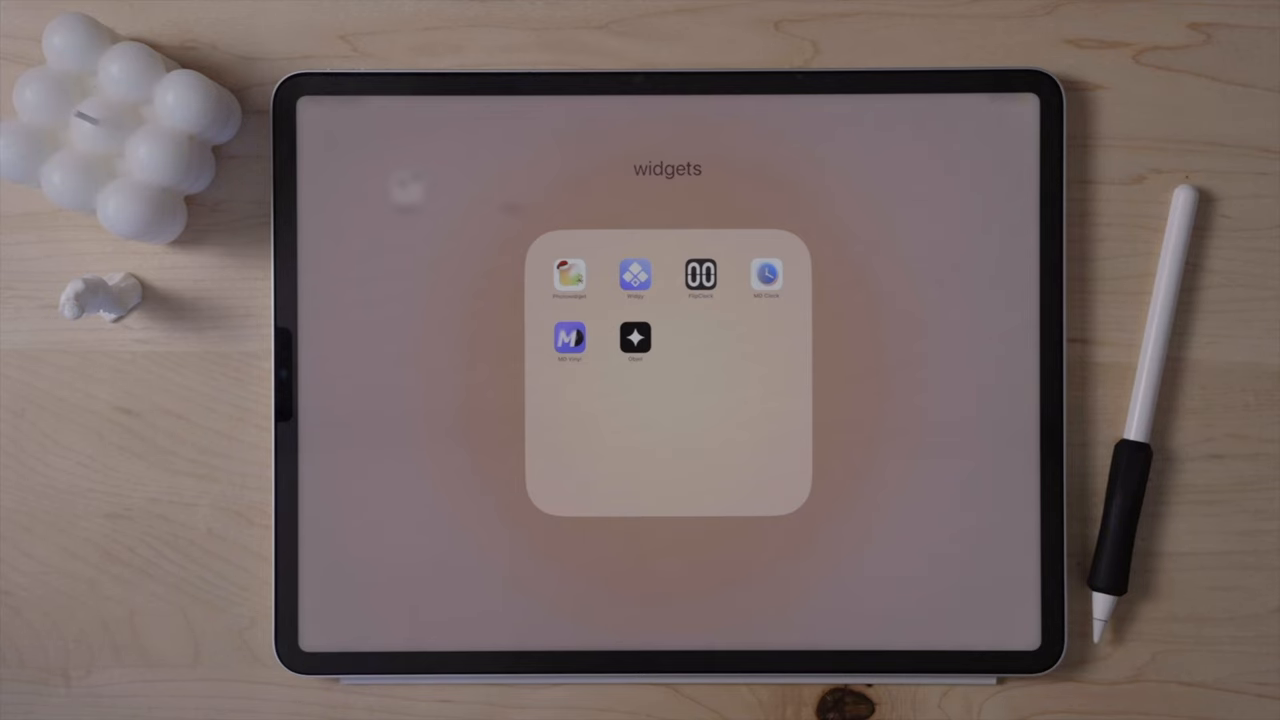
Launch Photo Widget and dismiss its welcome message
{"action": "left_click", "coordinate": [568, 276]}
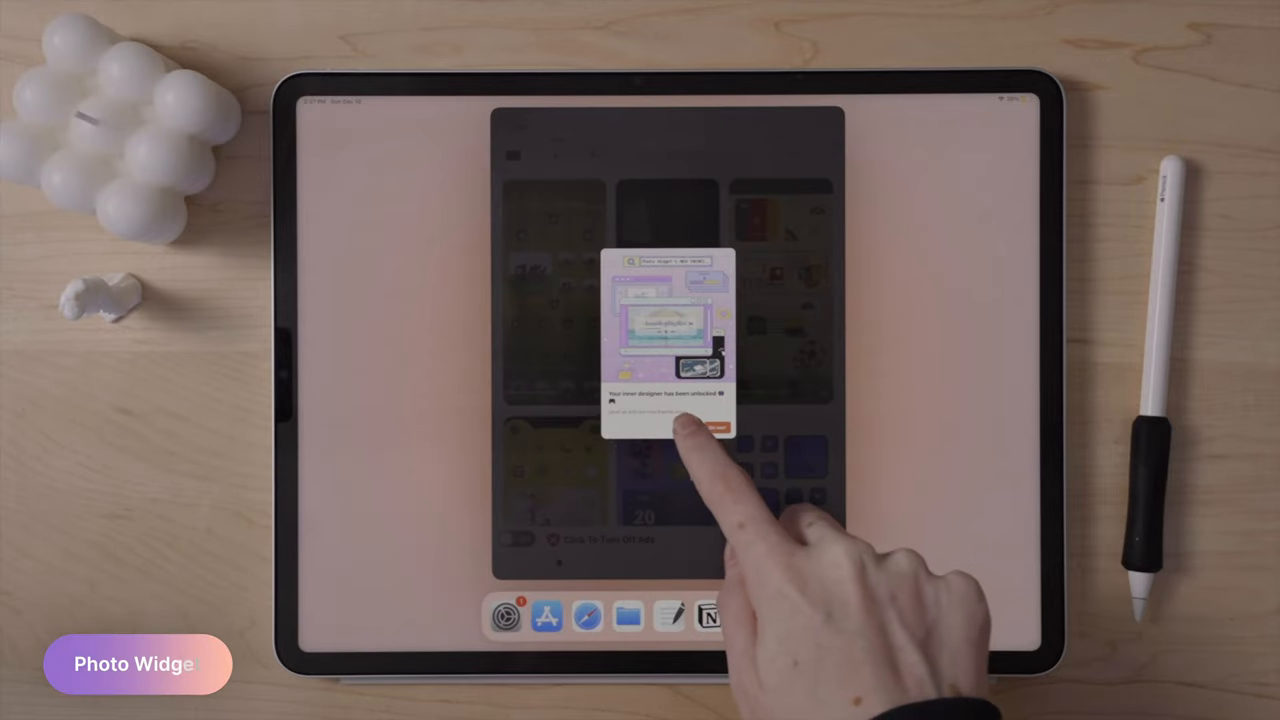
{"action": "left_click", "coordinate": [712, 428]}
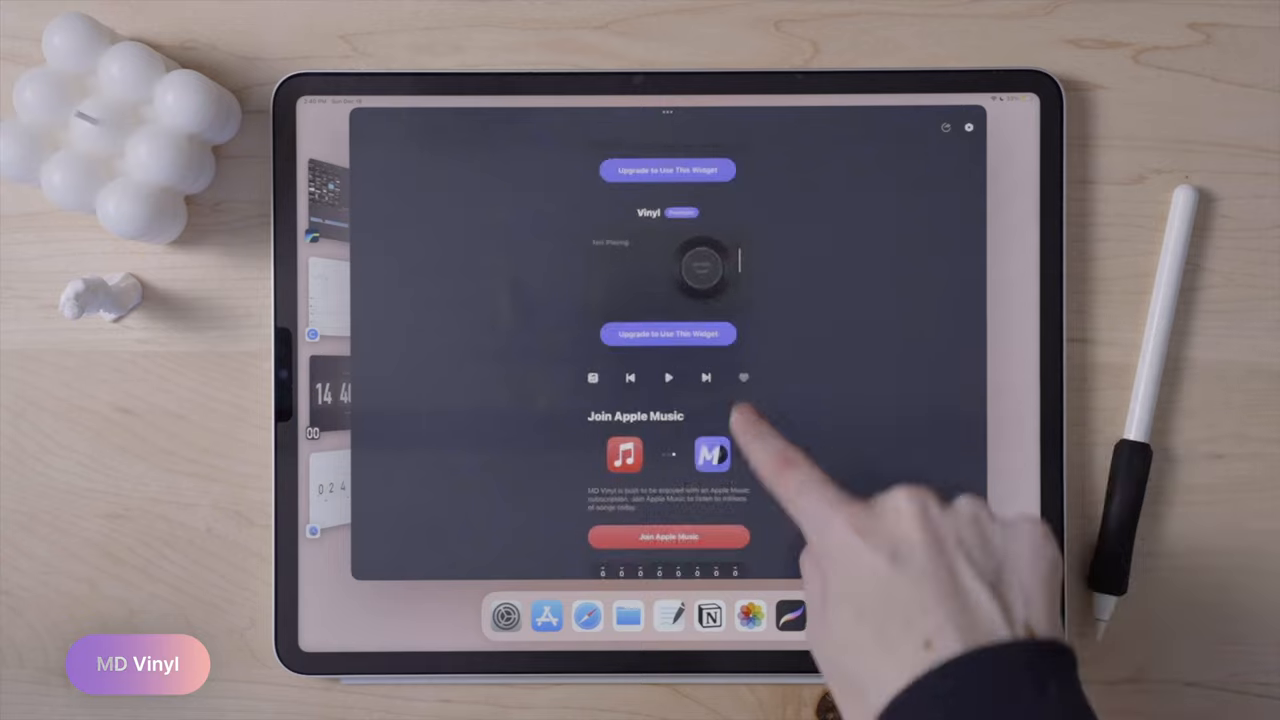
Scroll MD Vinyl's Vibe, Radio and Vinyl widgets, then return to the widgets folder
{"action": "scroll", "scroll_direction": "up", "scroll_amount": 3}
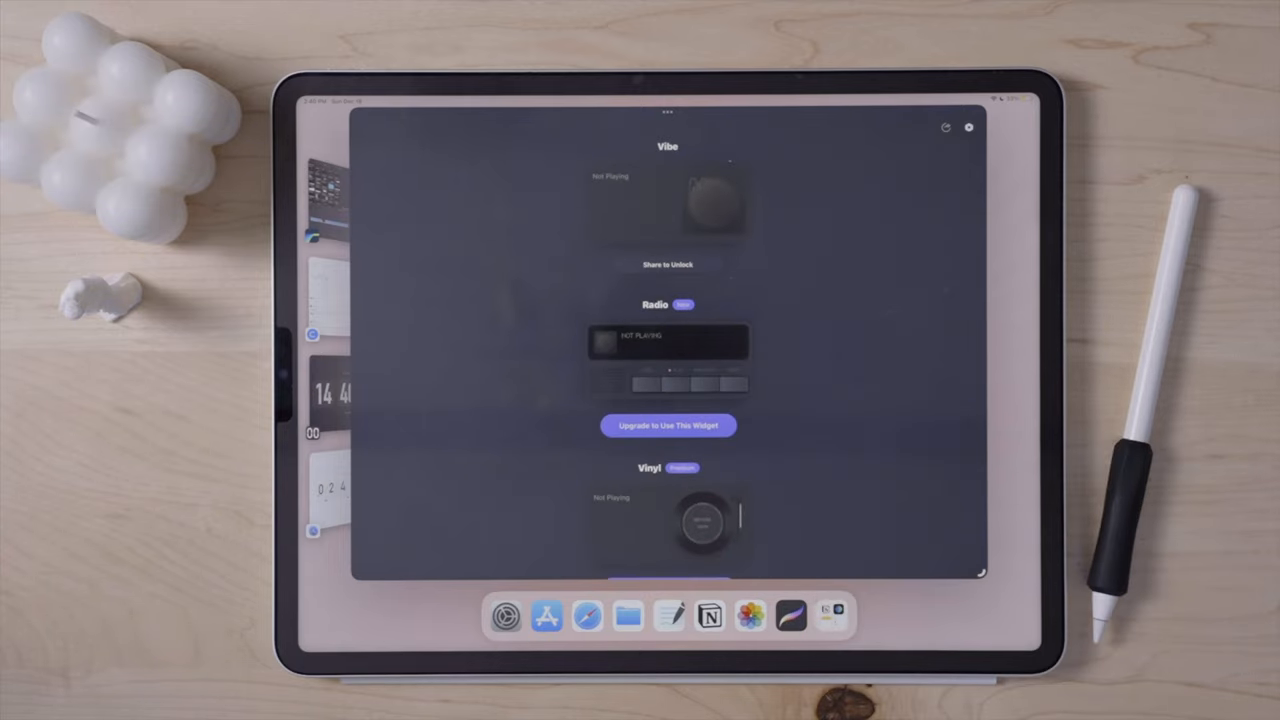
{"action": "left_click", "coordinate": [668, 112]}
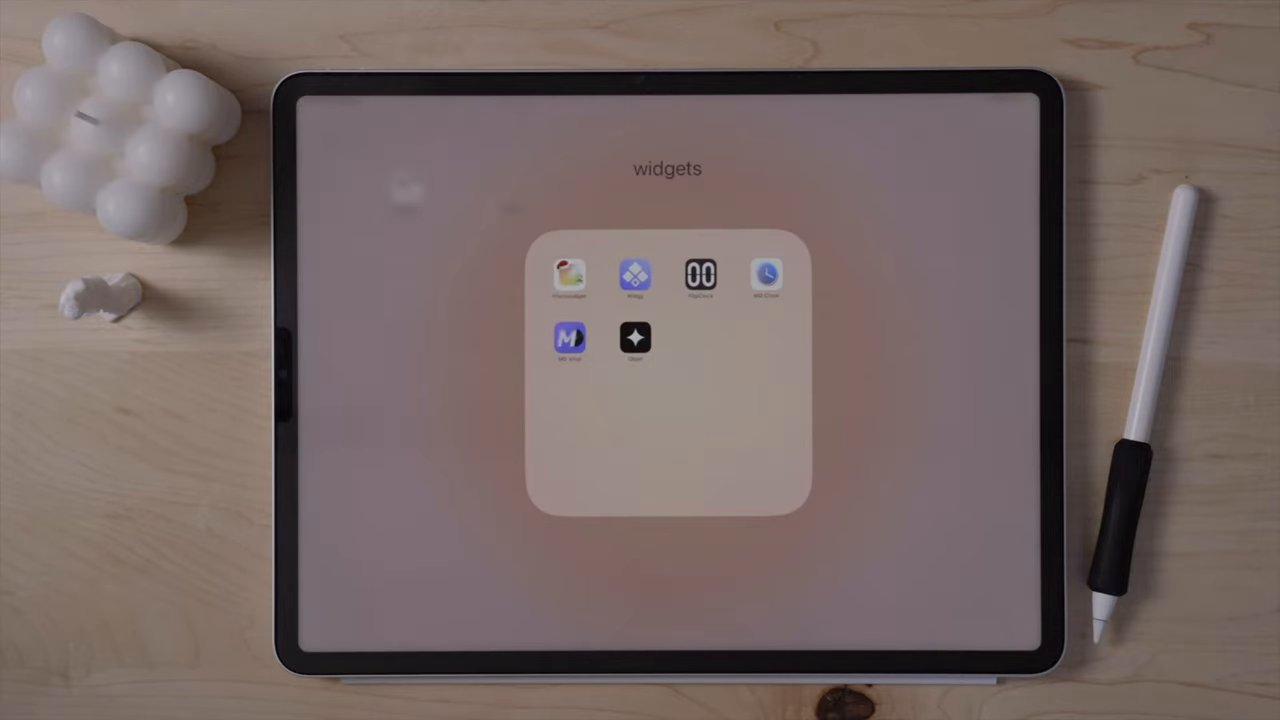
Close the widgets folder to reveal the widget home page
{"action": "left_click", "coordinate": [636, 336]}
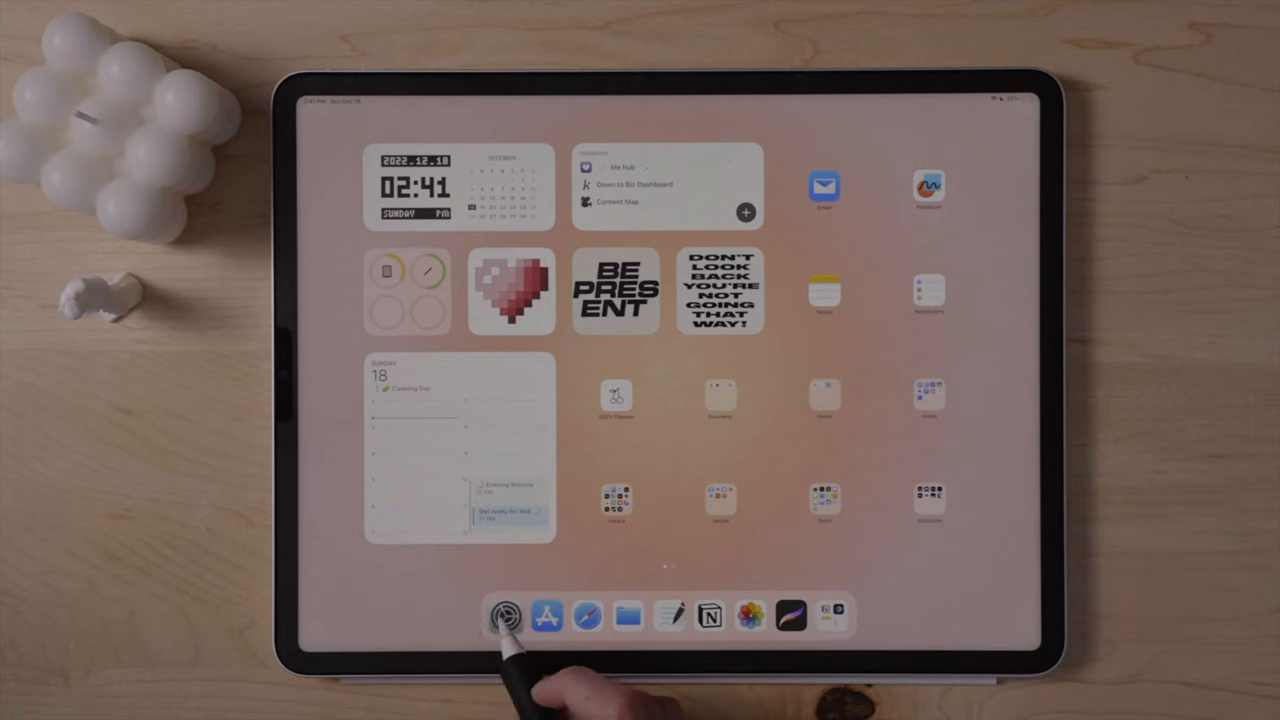
Launch Procreate from the dock to show its artwork gallery
{"action": "left_click", "coordinate": [506, 616]}
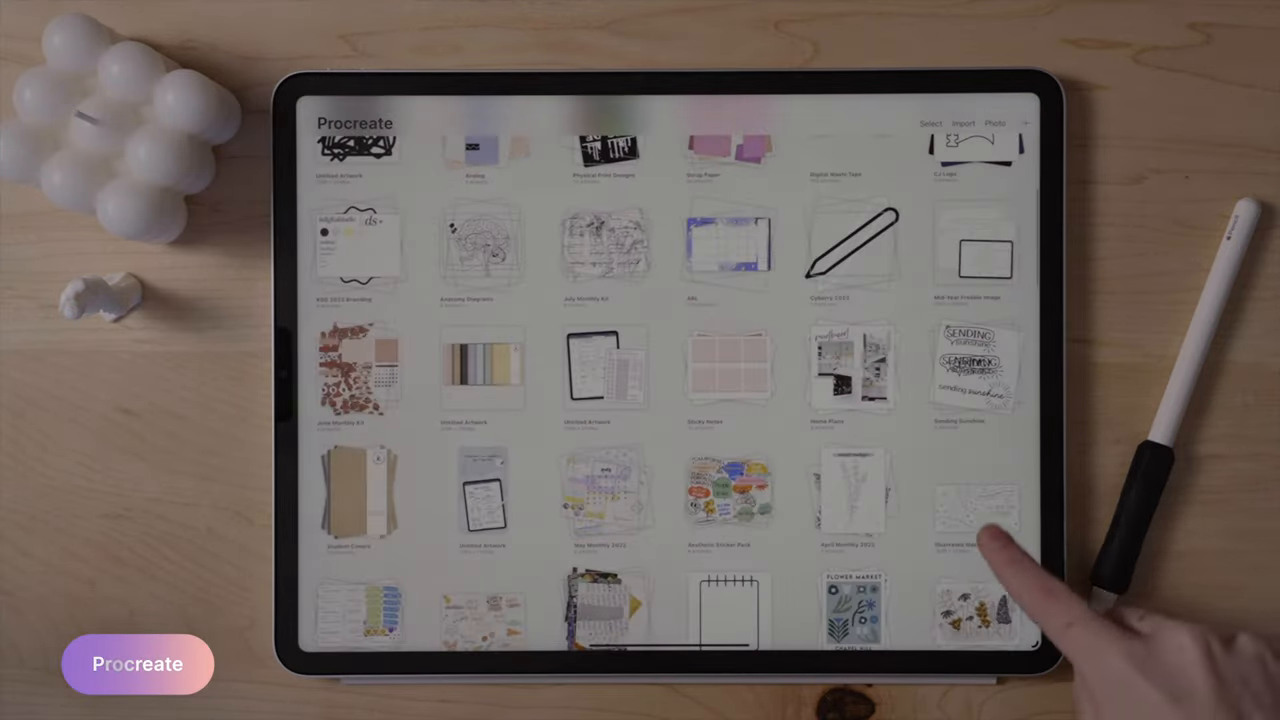
Scroll up and down the Procreate gallery to reveal more artwork rows like stickers and lettering
{"action": "scroll", "scroll_direction": "up", "scroll_amount": 3}
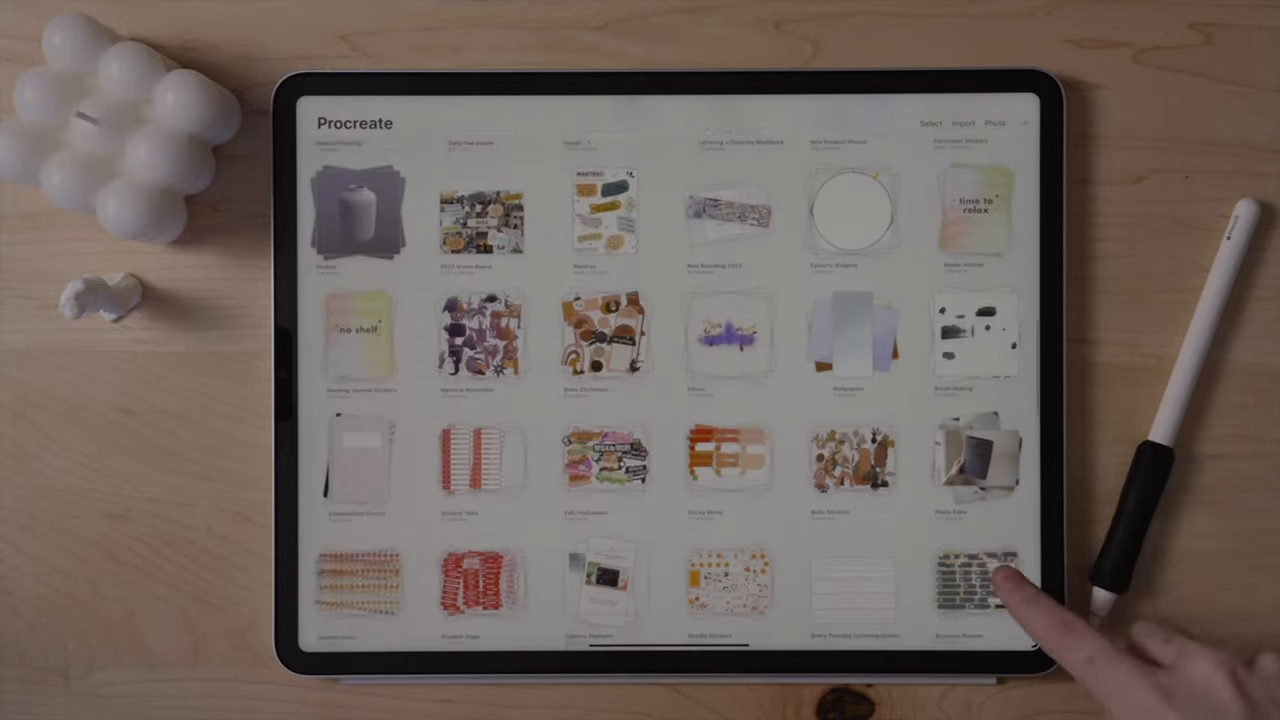
{"action": "scroll", "scroll_direction": "down", "scroll_amount": 3}
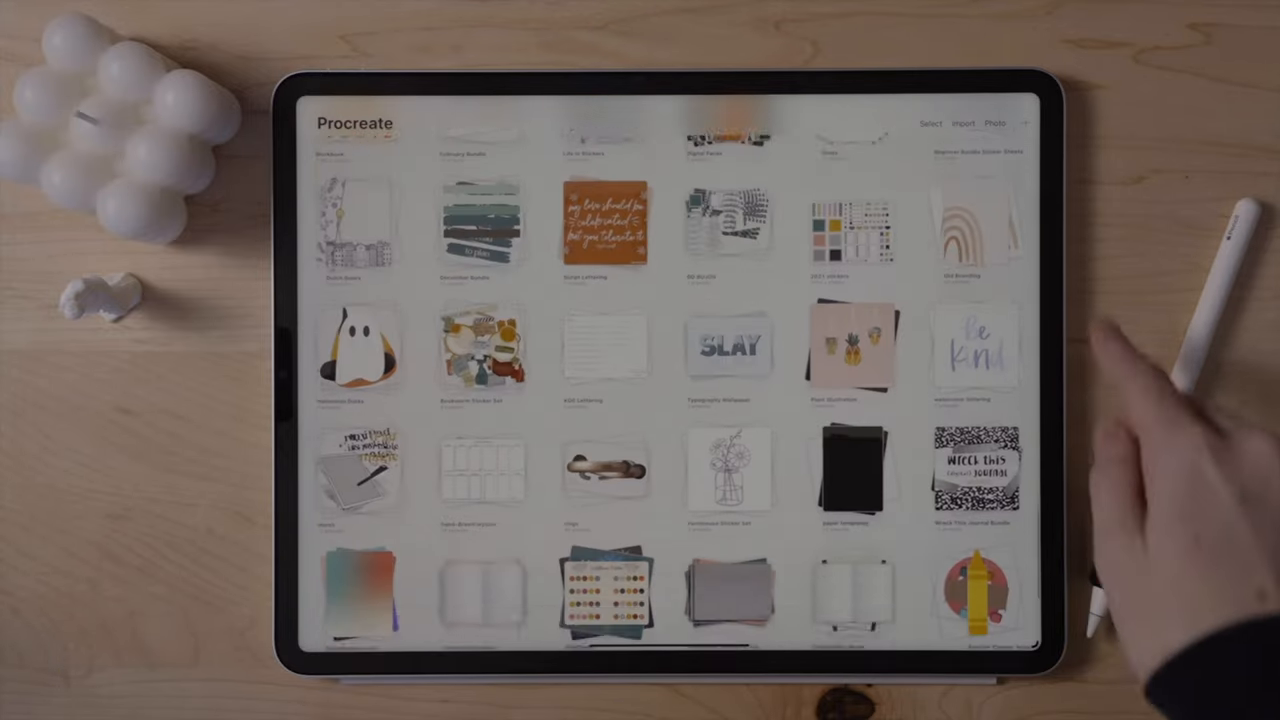
{"action": "scroll", "scroll_direction": "up", "scroll_amount": 3}
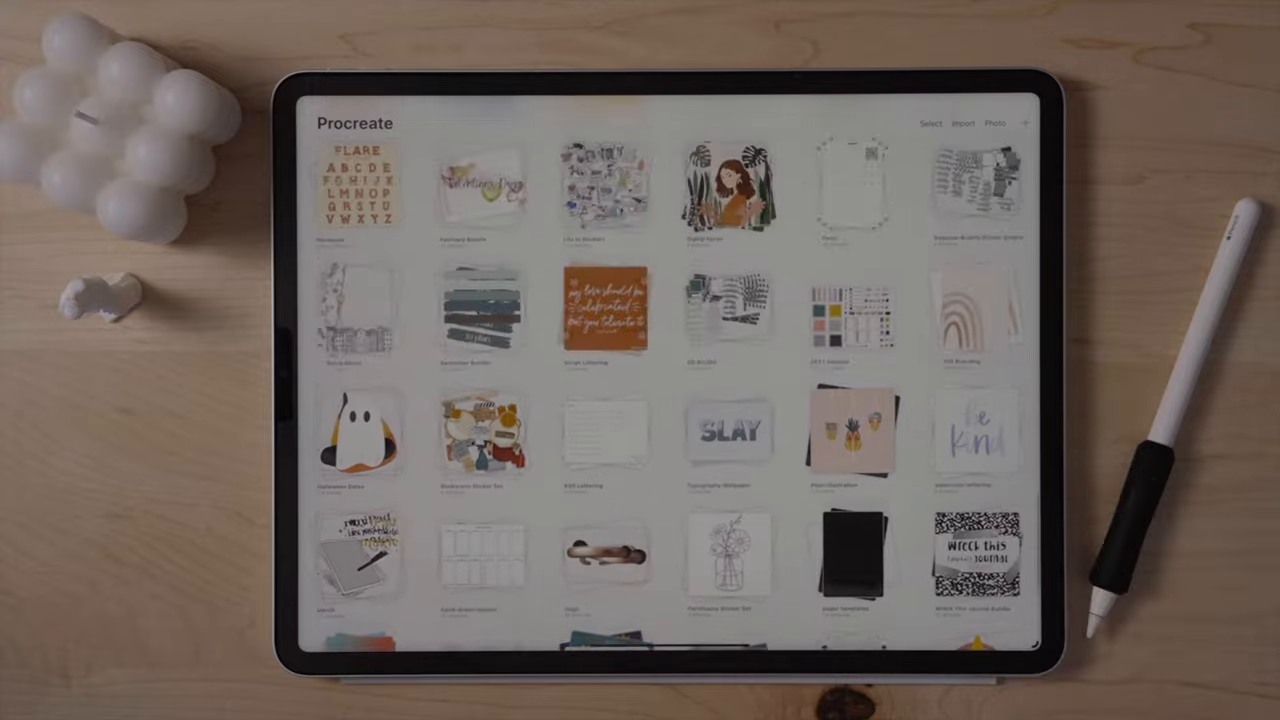
{"action": "scroll", "scroll_direction": "down", "scroll_amount": 3}
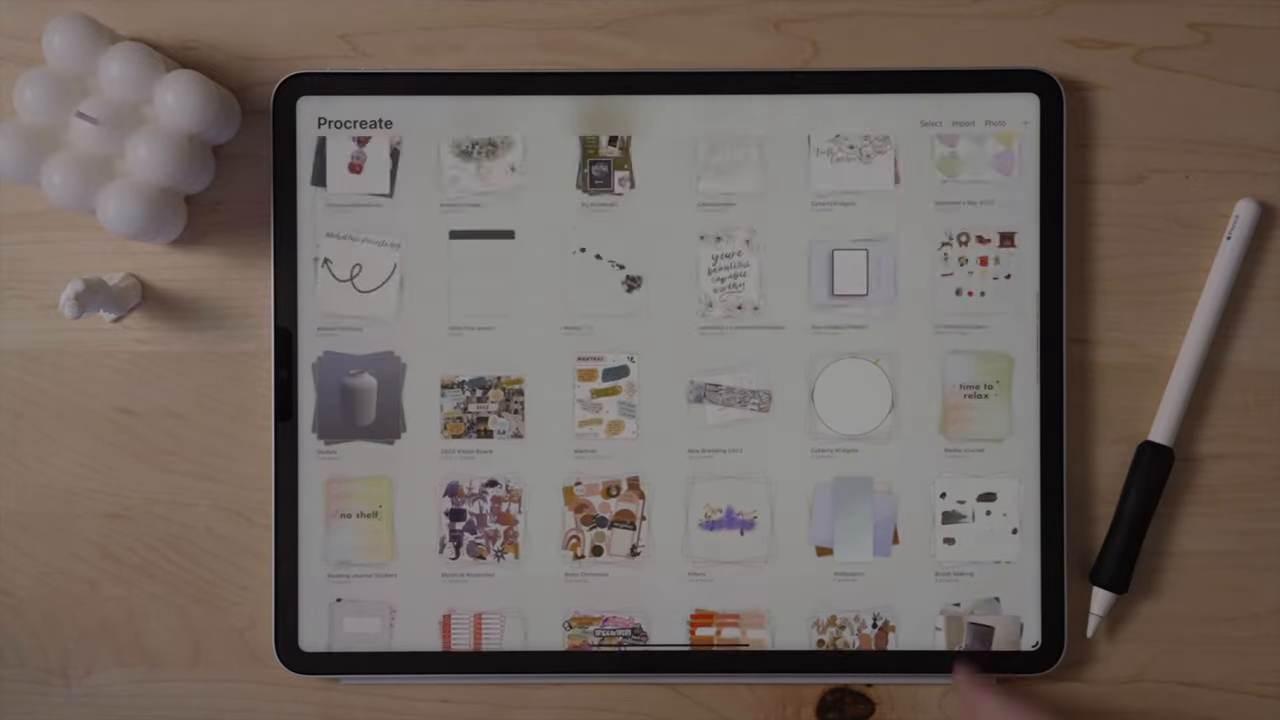